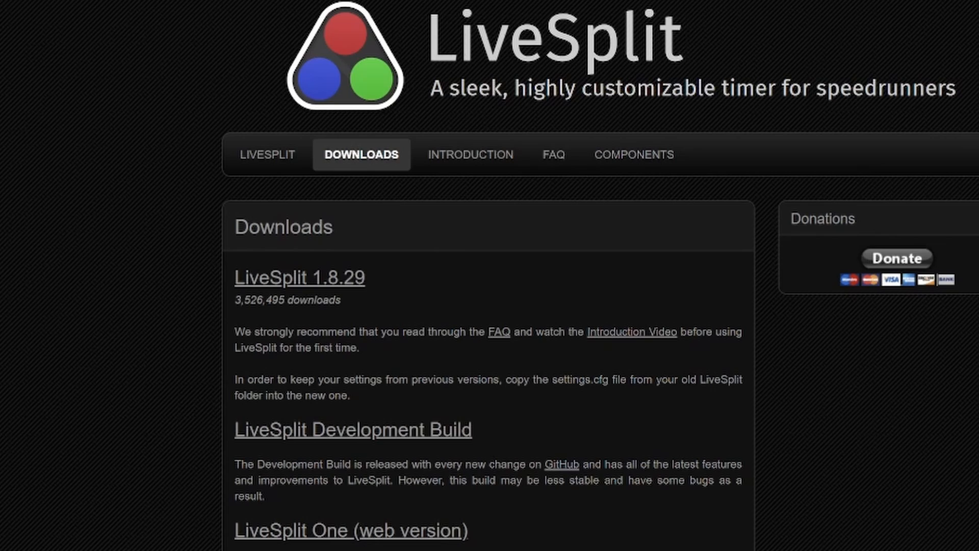
Step: Download the LiveSplit 1.8.29 zip into the Documents > Live Split folder
click(299, 277)
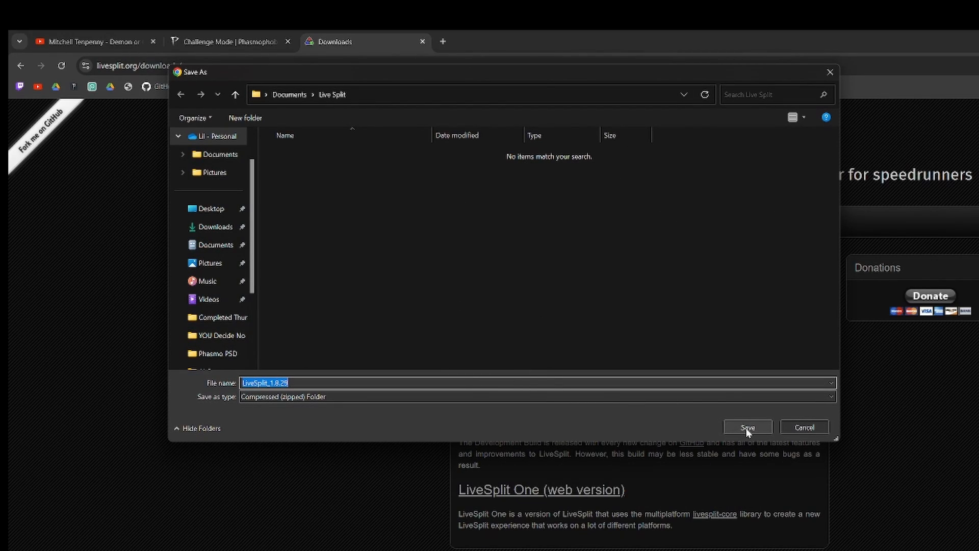
click(747, 427)
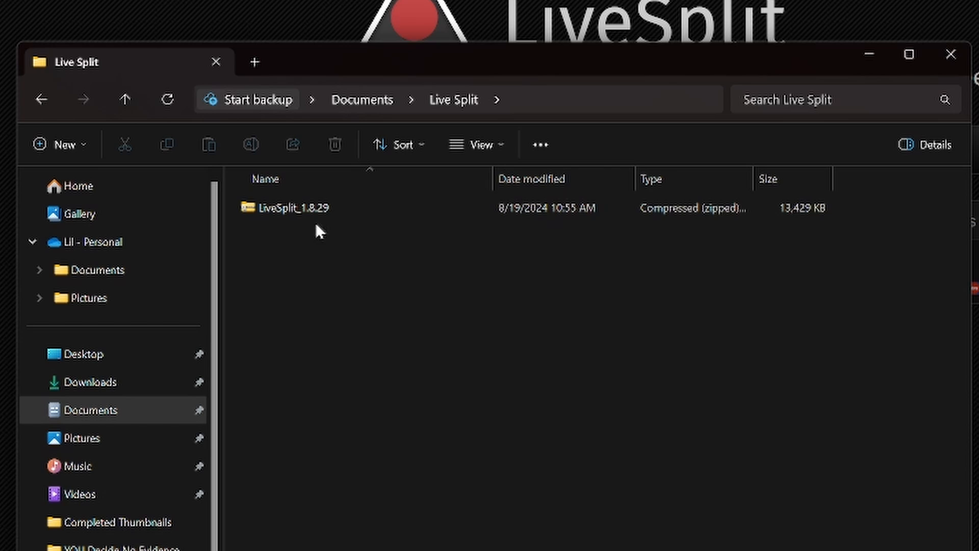
Step: Extract LiveSplit_1.8.29.zip to the suggested destination folder
right_click(294, 207)
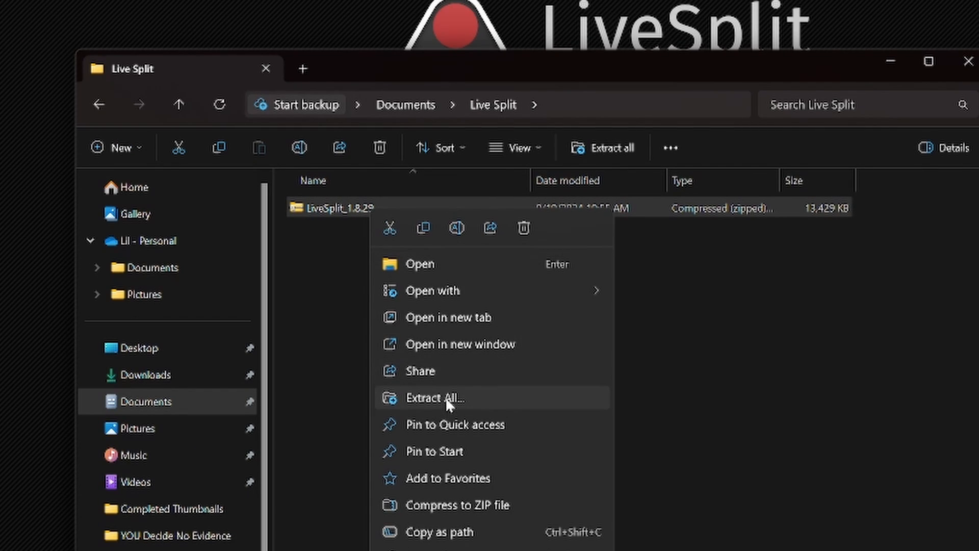
mouse_move(455, 403)
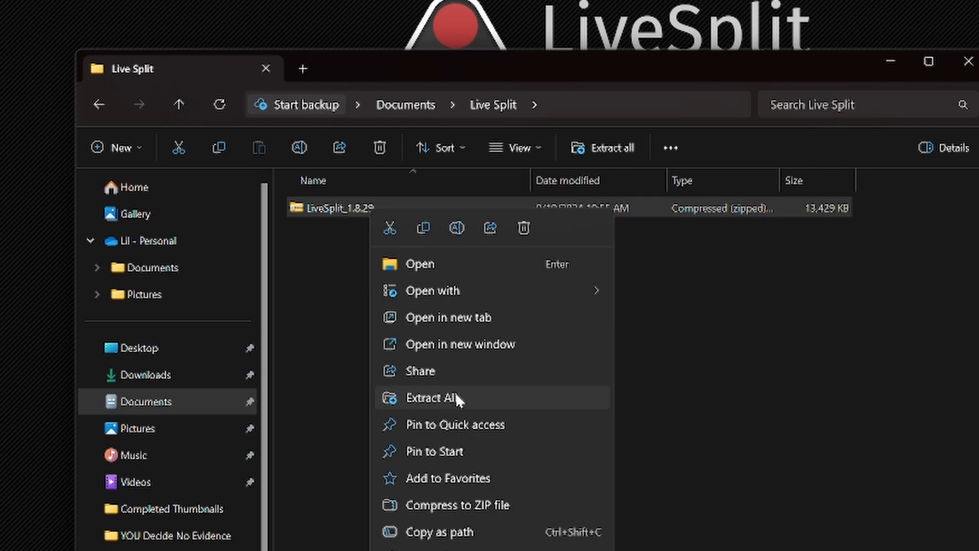
click(433, 399)
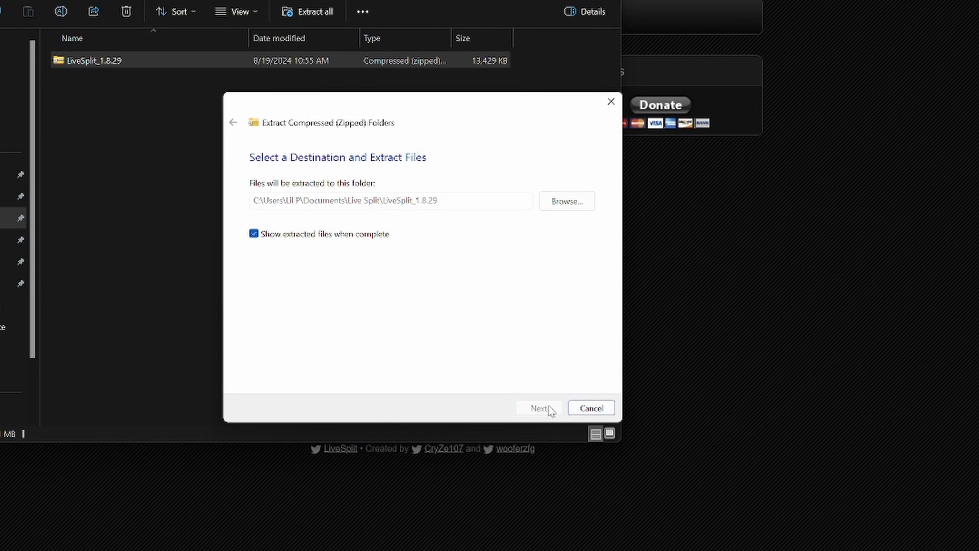
click(537, 408)
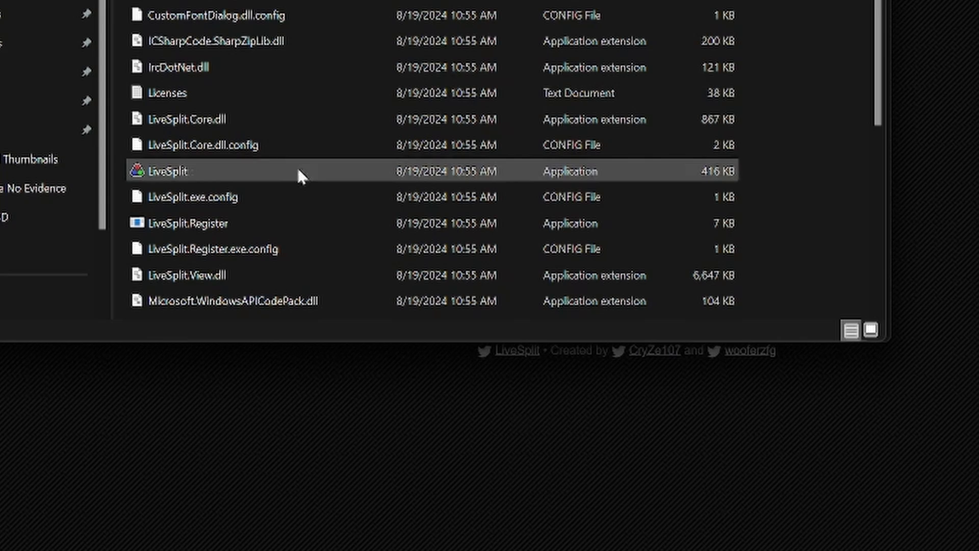
mouse_move(300, 176)
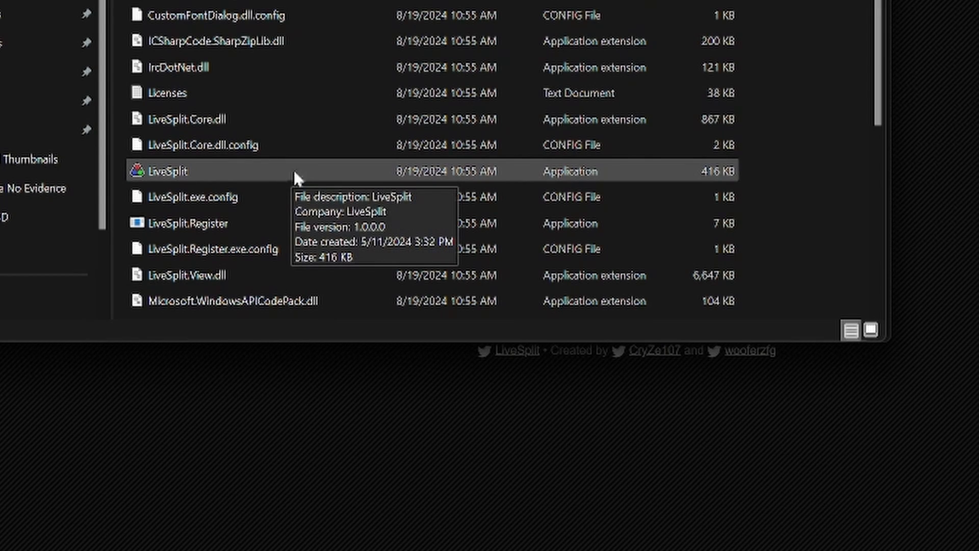
mouse_move(156, 174)
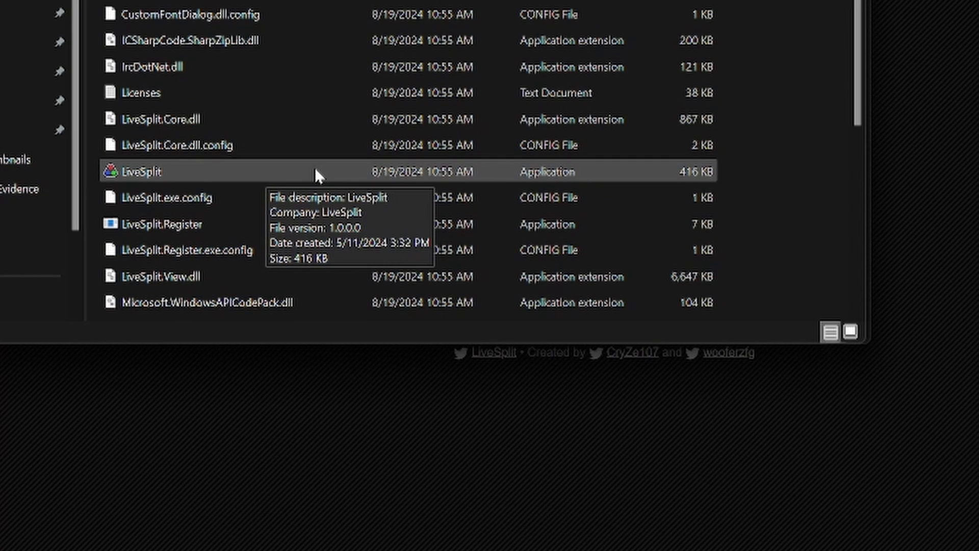
Step: Launch LiveSplit.exe from the extracted folder so the timer shows 0.00
double_click(142, 172)
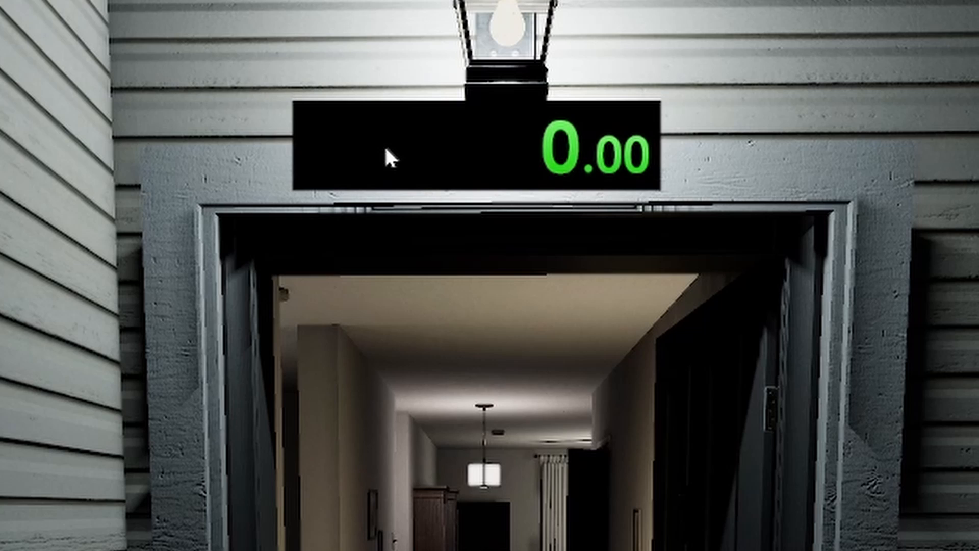
Step: Open LiveSplit's Settings from the timer's context menu to view the hotkeys
right_click(388, 156)
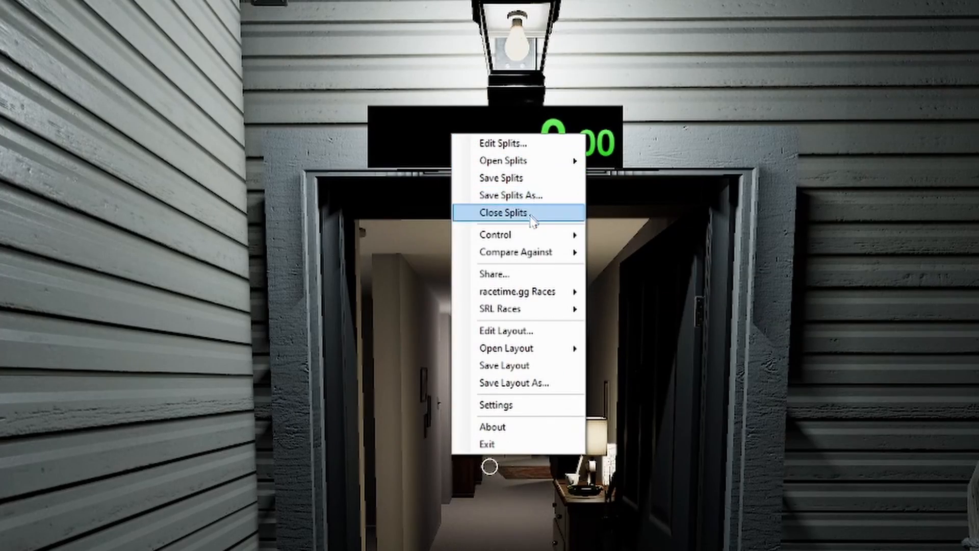
mouse_move(515, 427)
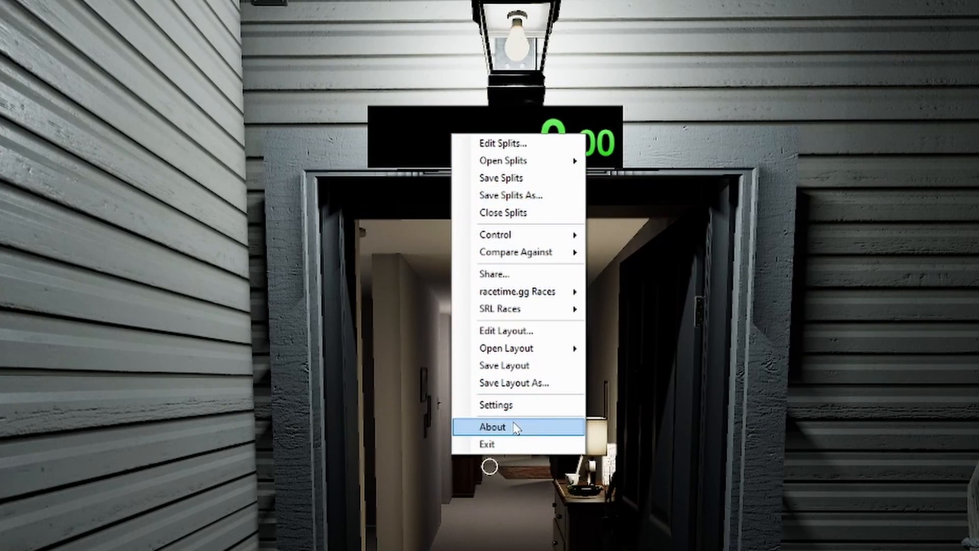
click(497, 405)
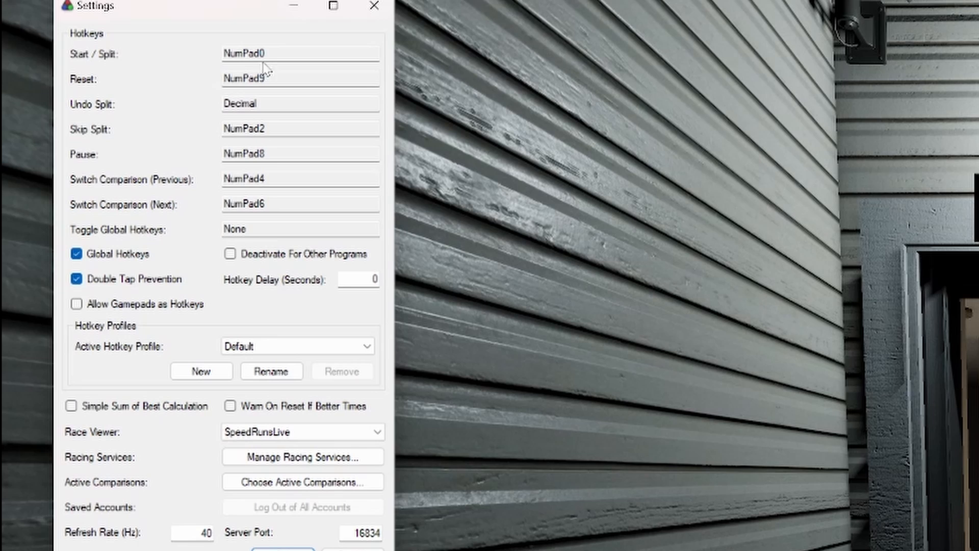
Step: Review the Start/Split (NumPad0), Reset (NumPad9) and Undo Split hotkey bindings
click(300, 53)
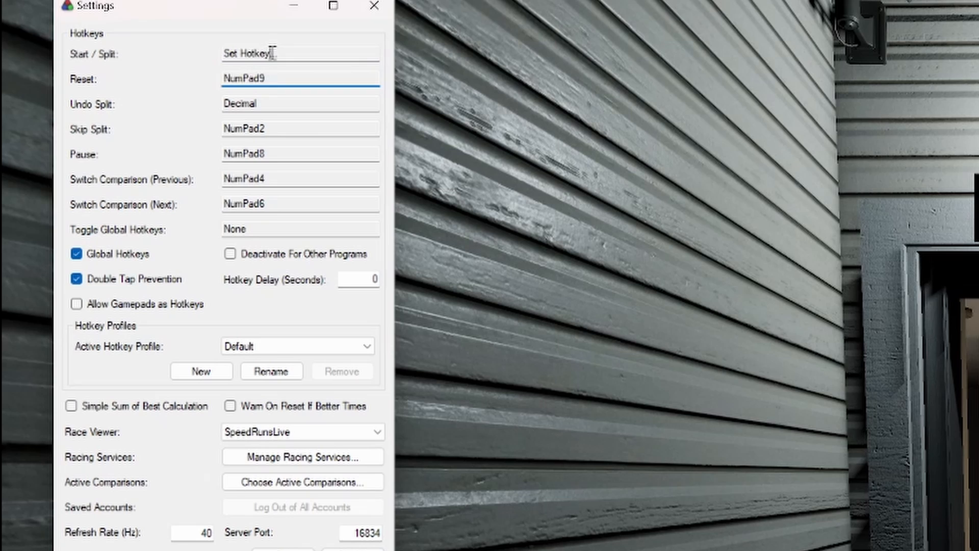
click(300, 78)
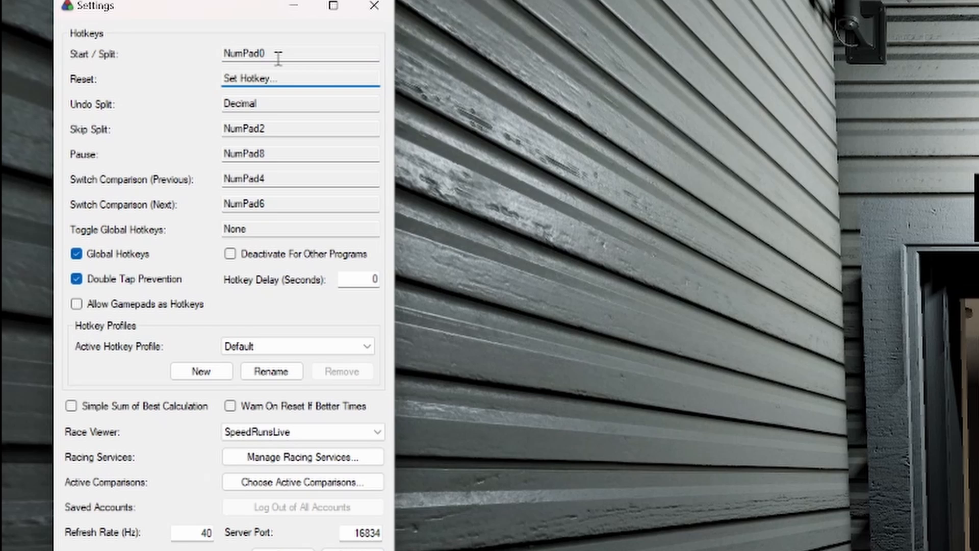
click(300, 54)
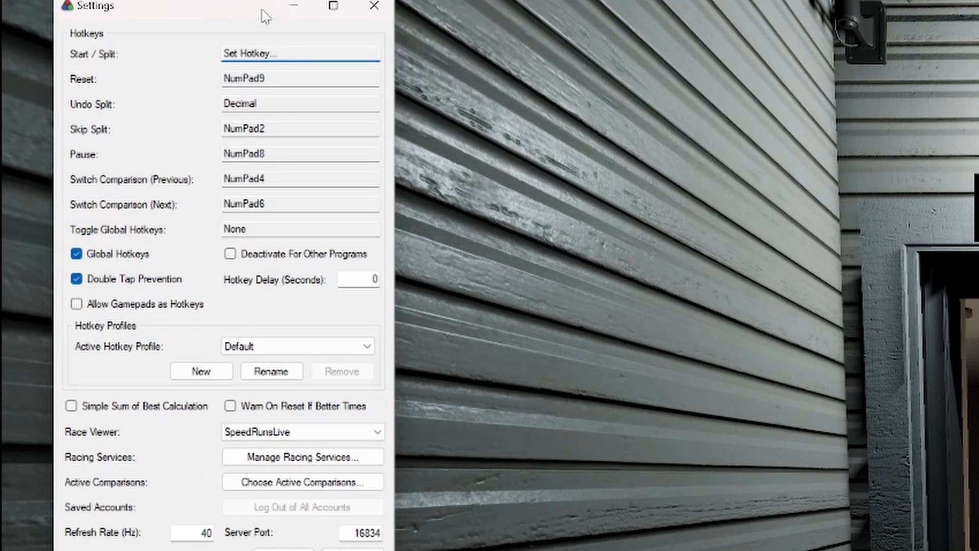
click(300, 78)
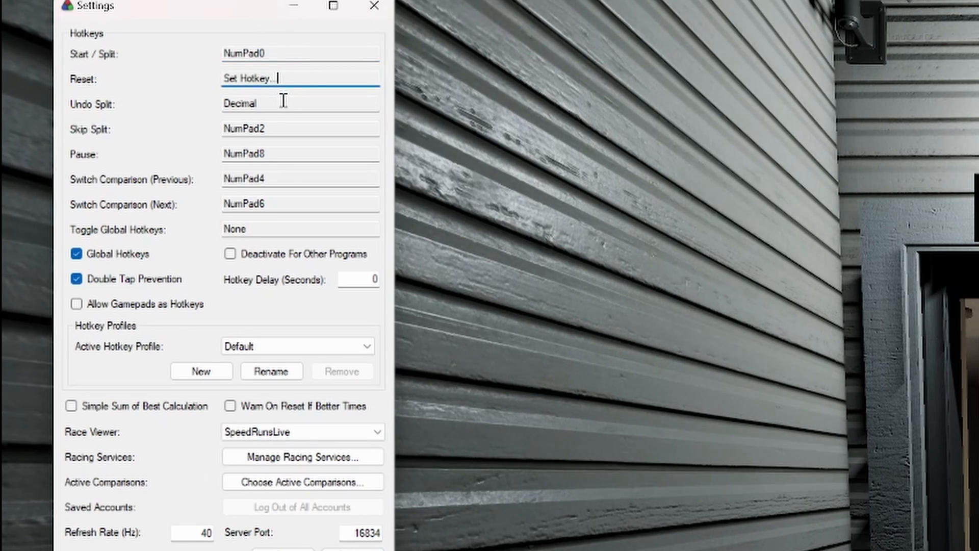
click(300, 103)
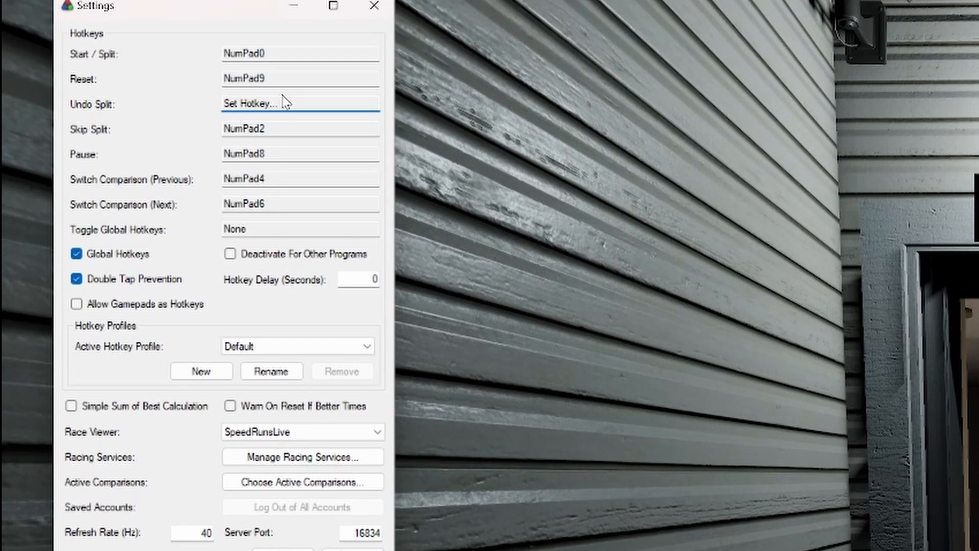
click(300, 103)
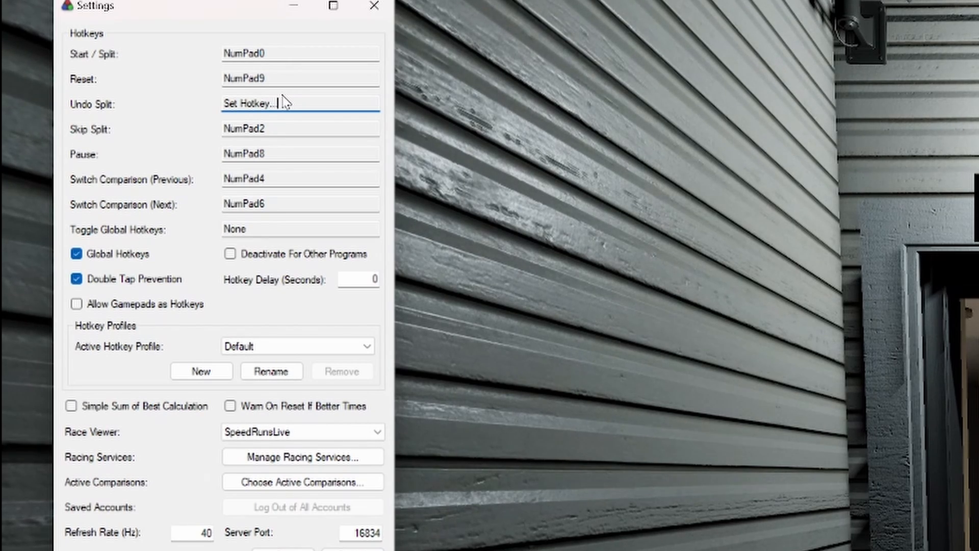
mouse_move(300, 71)
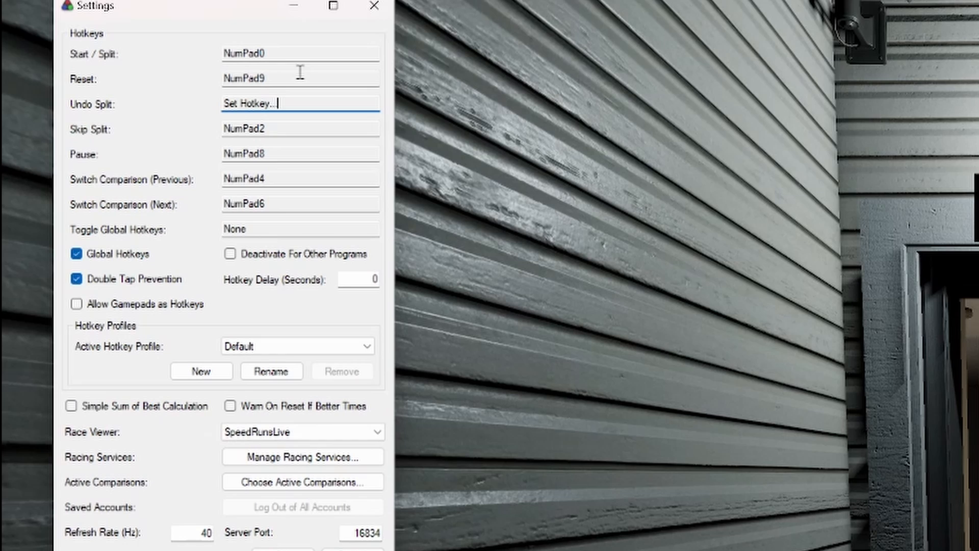
mouse_move(150, 262)
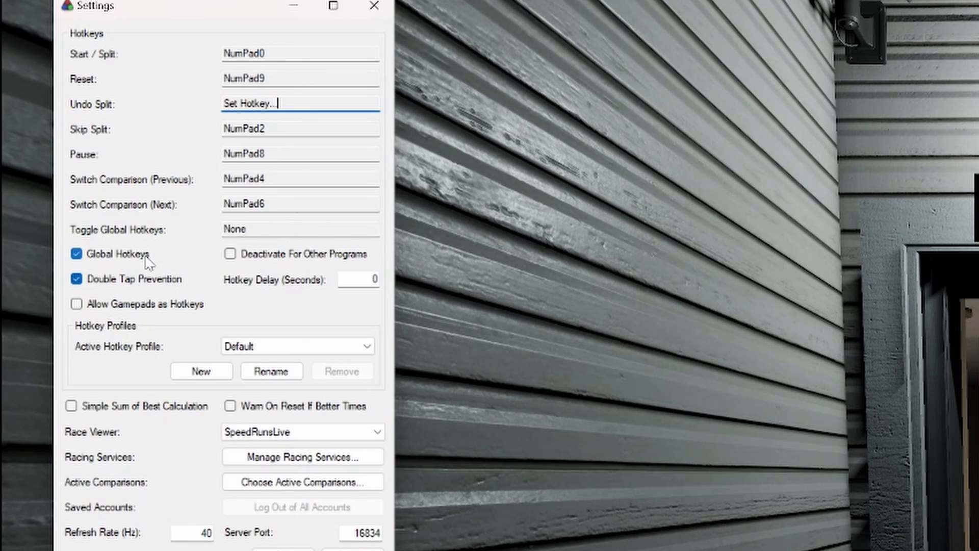
mouse_move(149, 263)
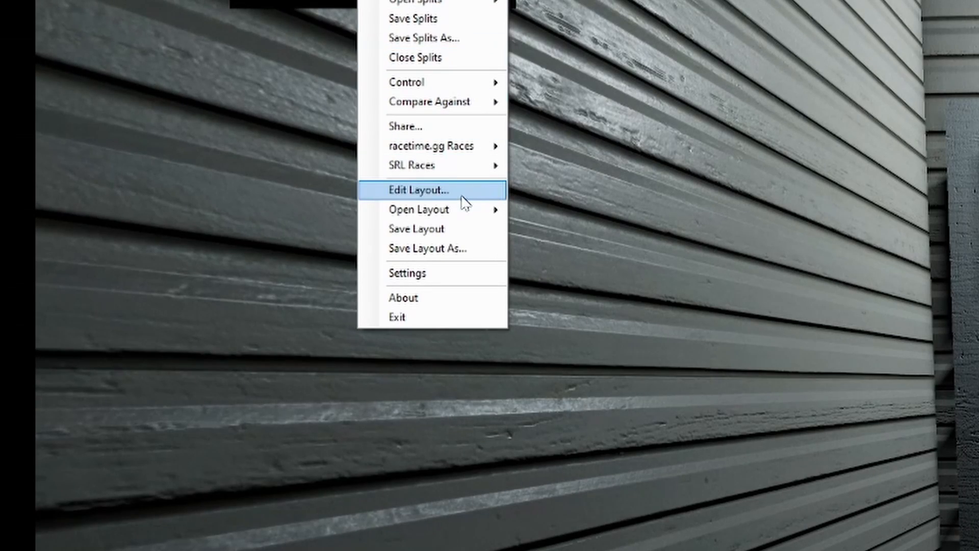
Step: Open the Layout Editor and browse the addable components without adding any
click(418, 190)
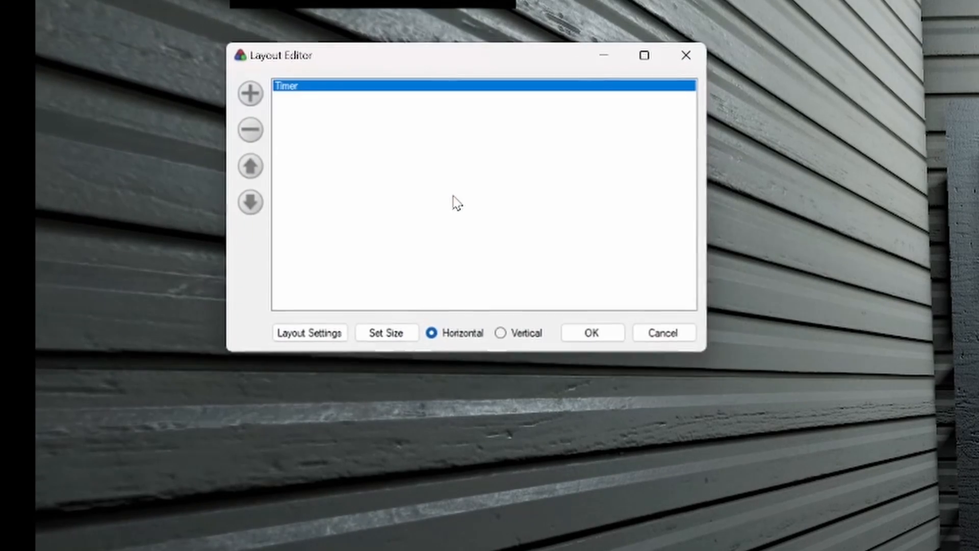
click(251, 94)
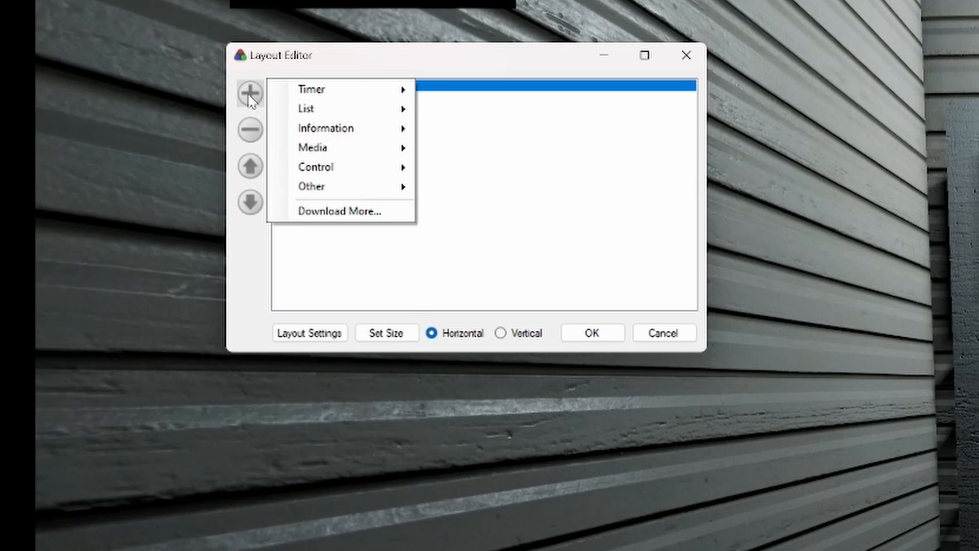
click(311, 88)
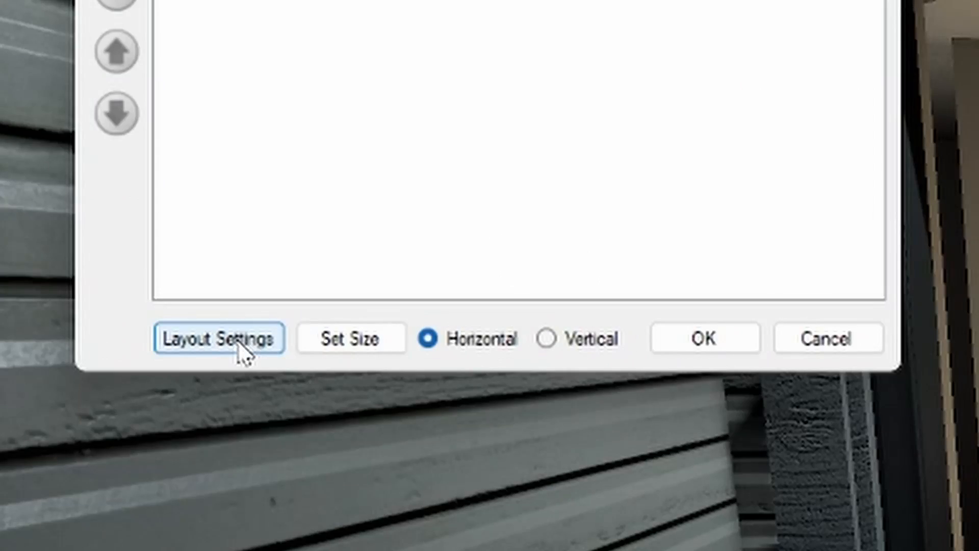
Step: Confirm the Timer tab's Override Layout Settings with the green colour and apply
click(220, 337)
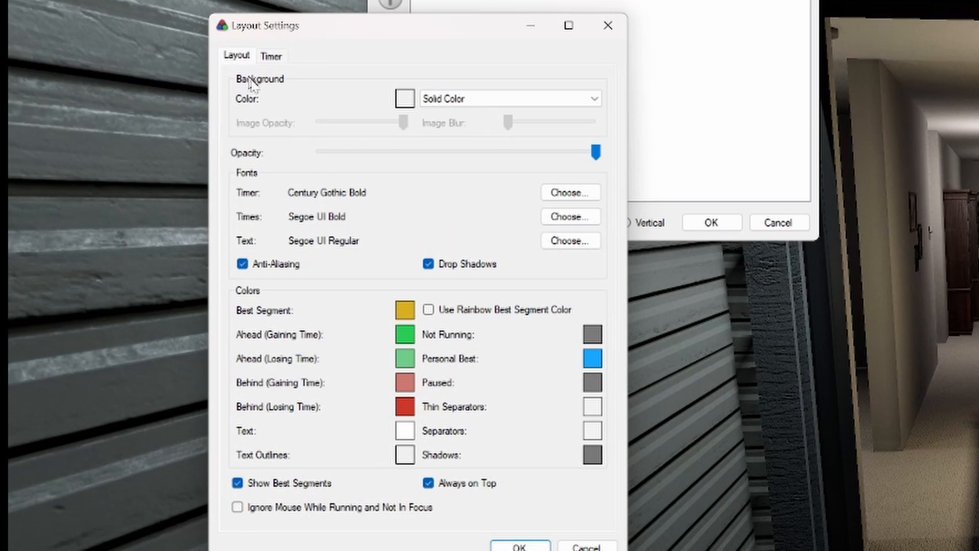
mouse_move(449, 199)
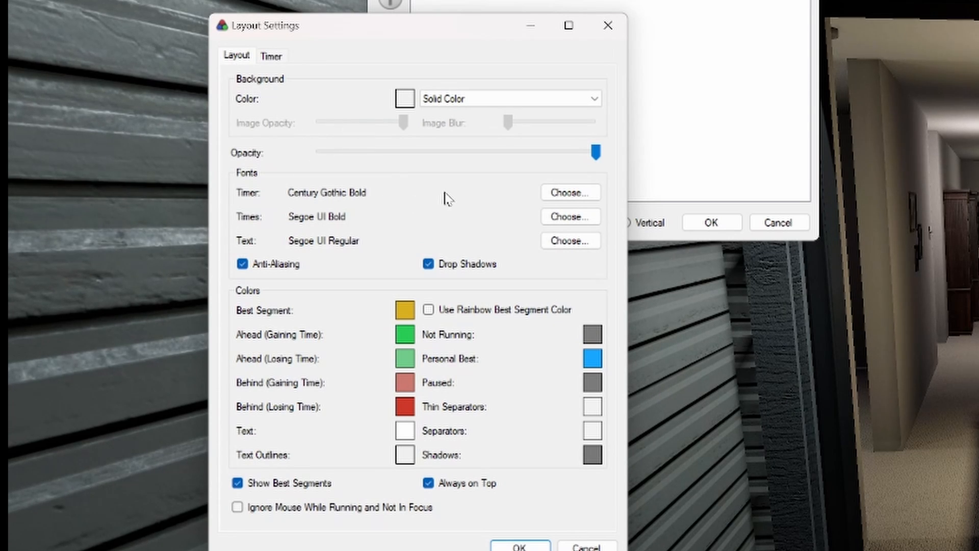
mouse_move(428, 189)
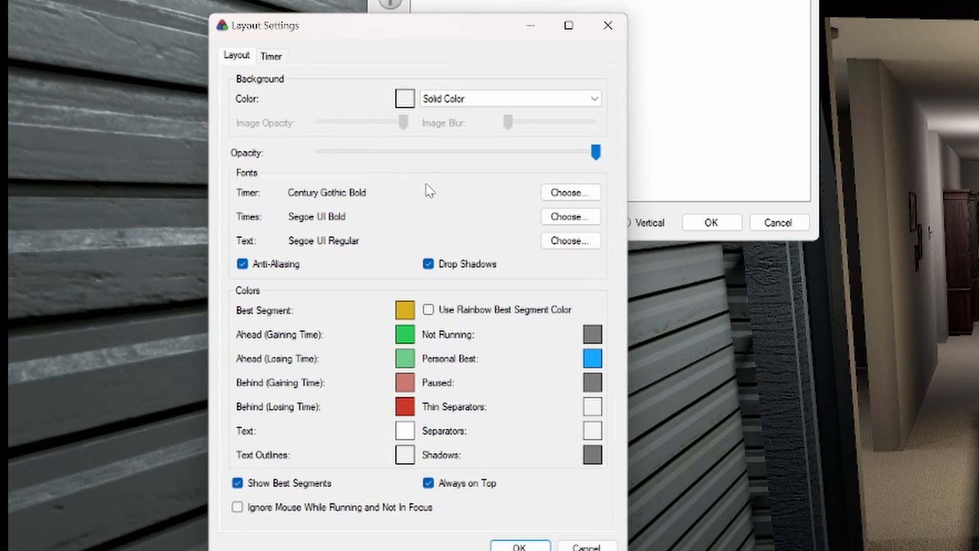
click(272, 55)
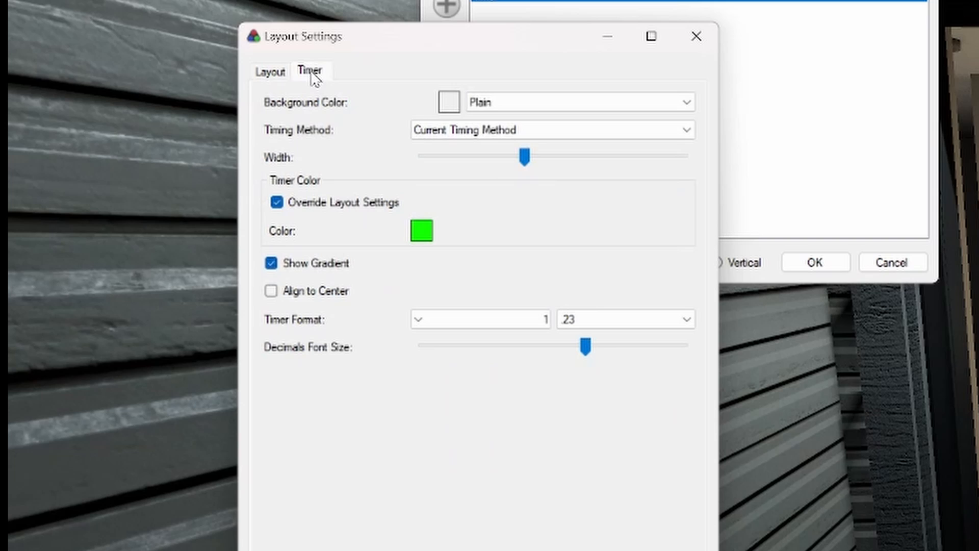
mouse_move(395, 68)
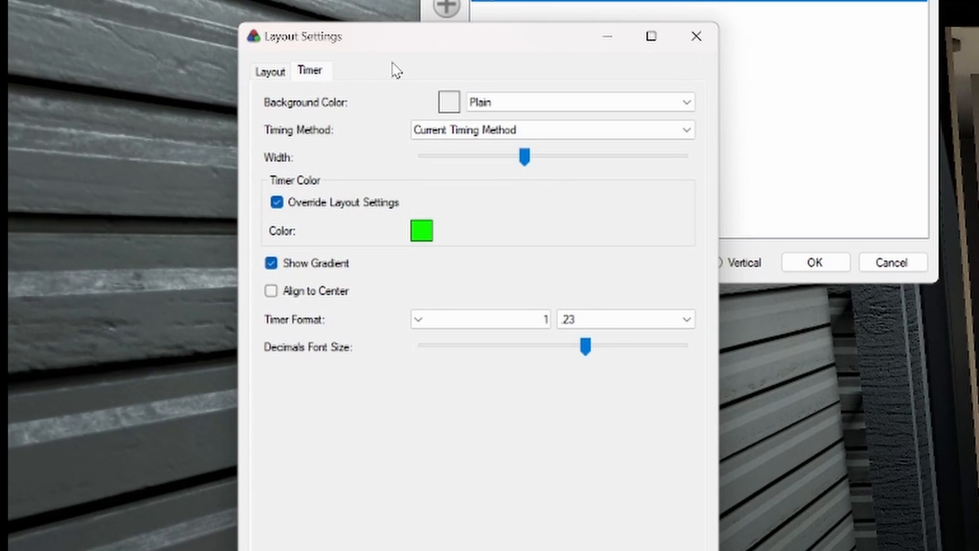
click(422, 231)
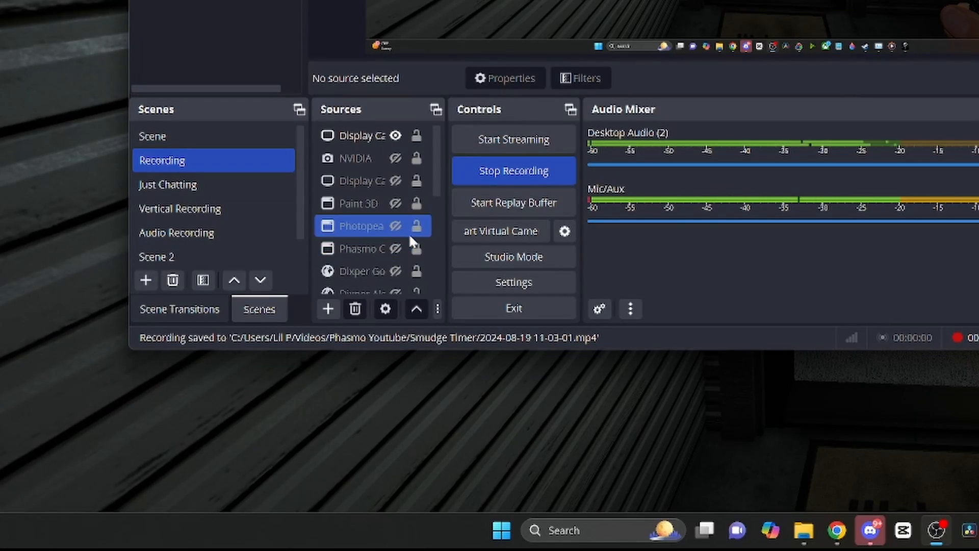
Step: Add a Window Capture source named 'Timer Test' to the scene
click(328, 308)
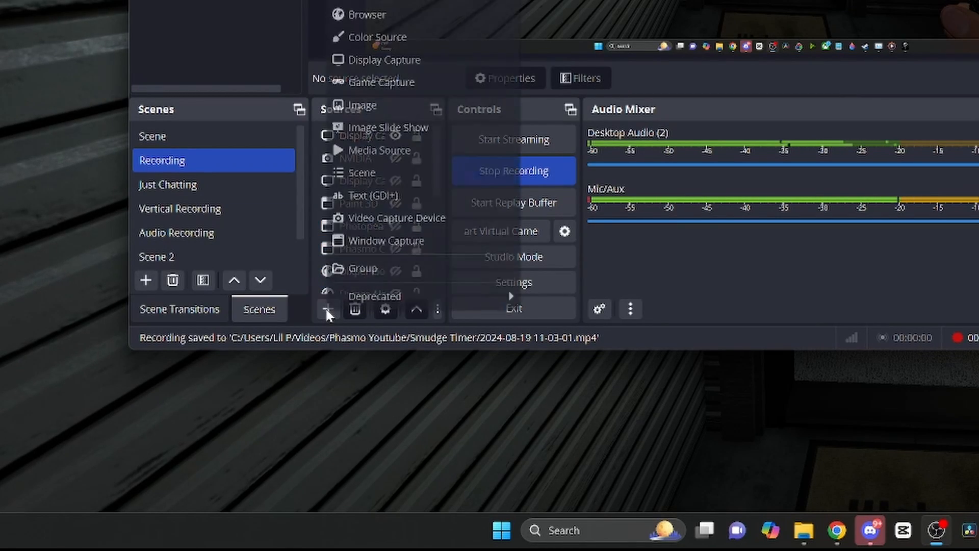
mouse_move(386, 241)
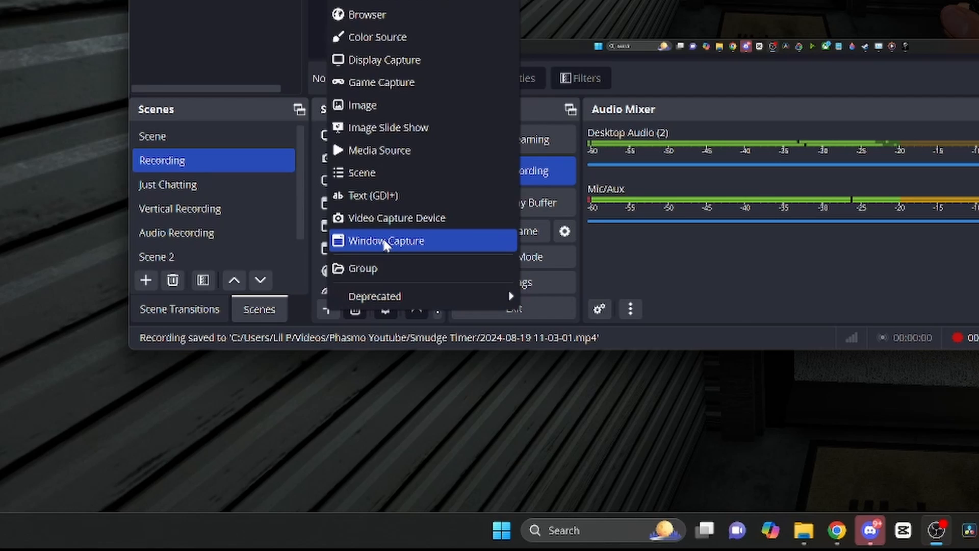
click(386, 240)
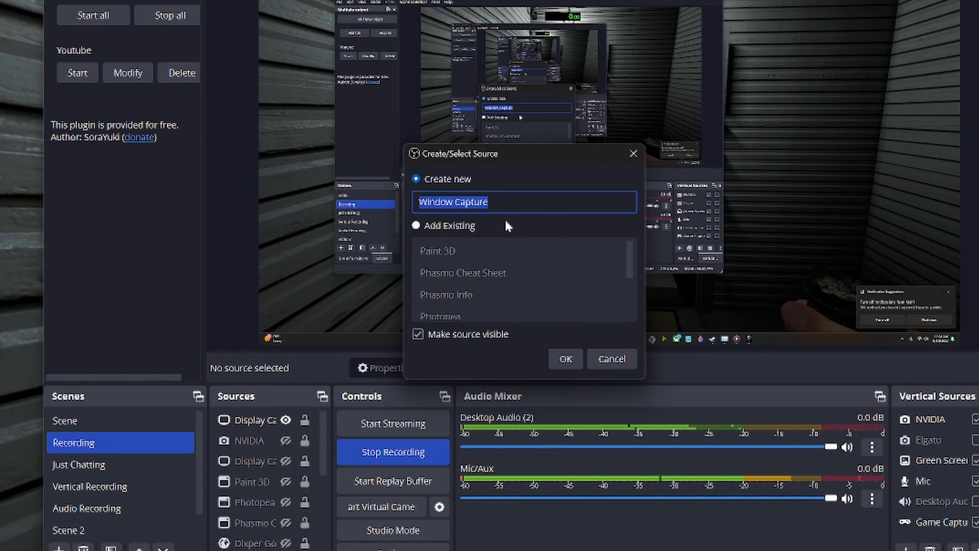
text(Timer Test)
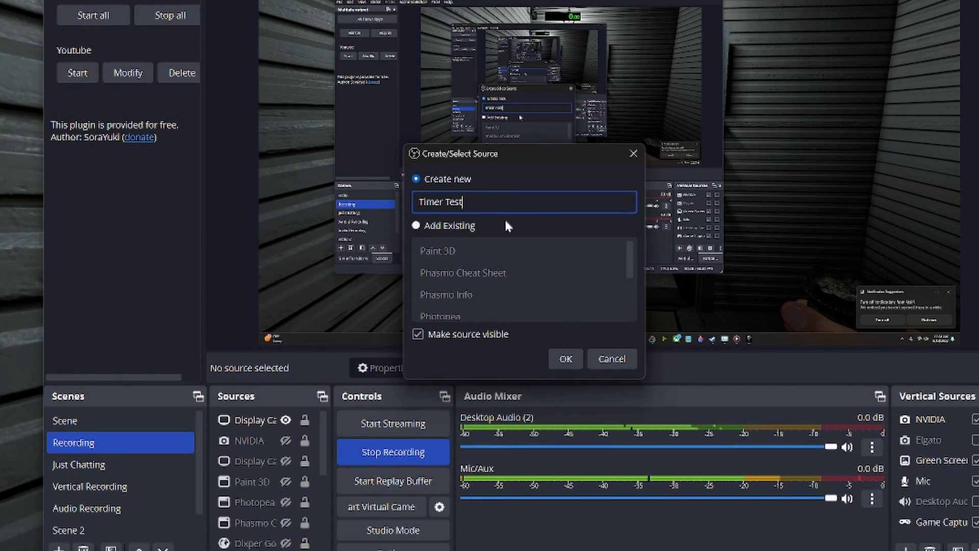
mouse_move(459, 232)
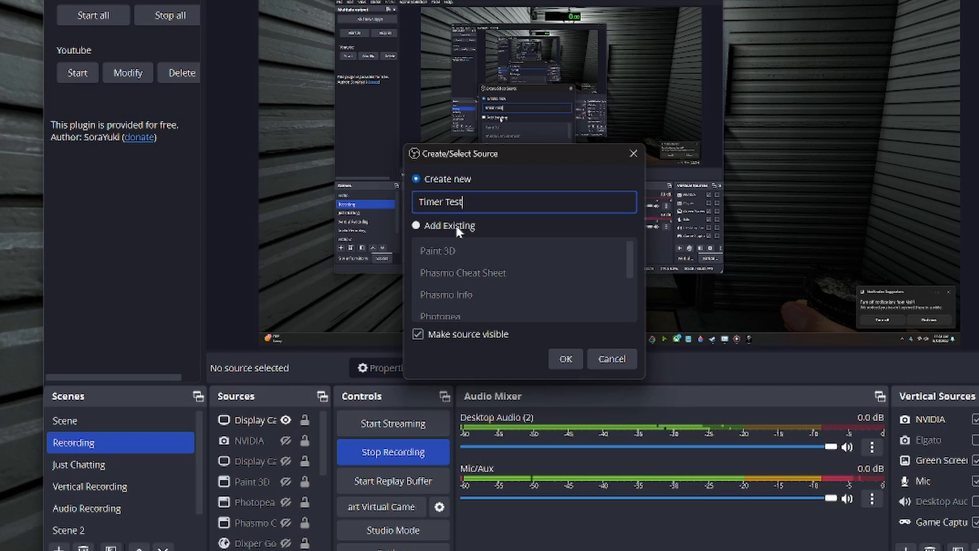
mouse_move(497, 268)
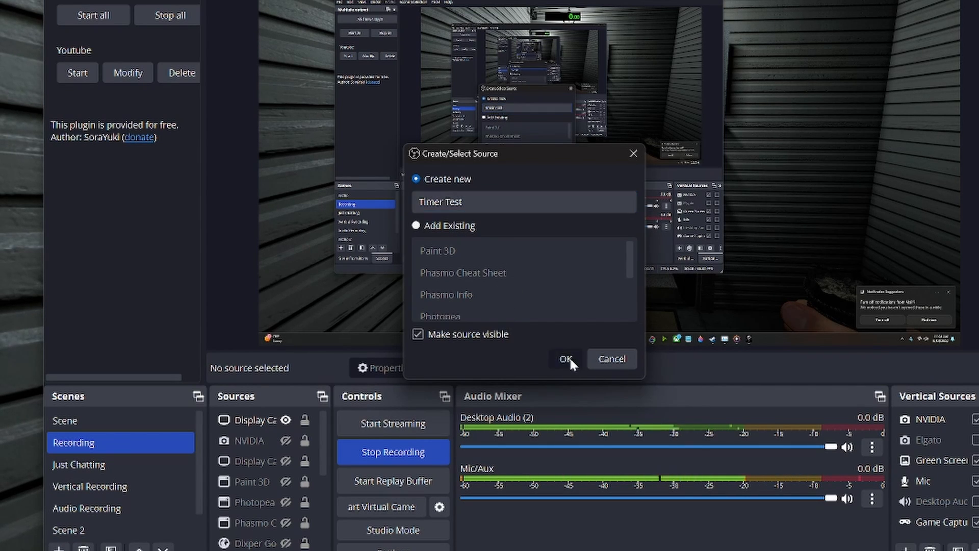
click(565, 359)
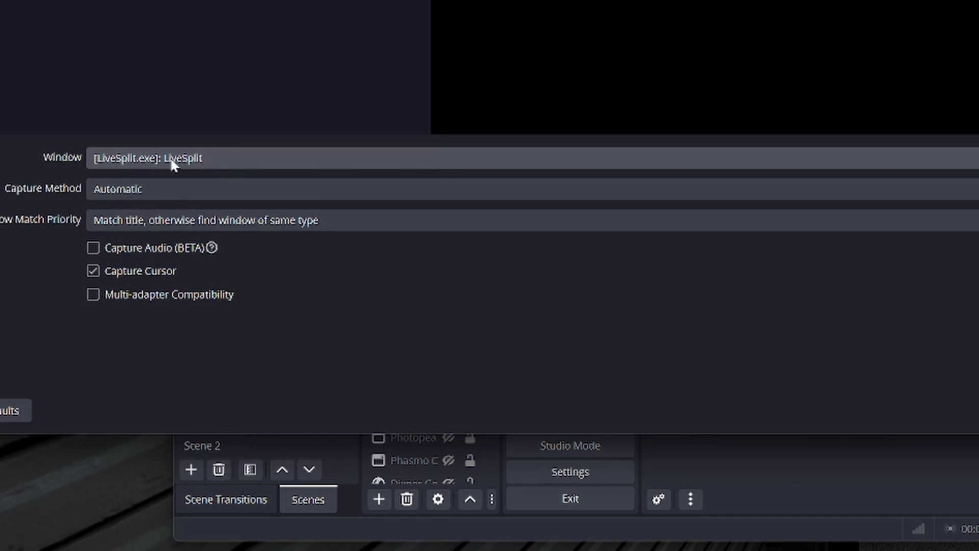
mouse_move(208, 164)
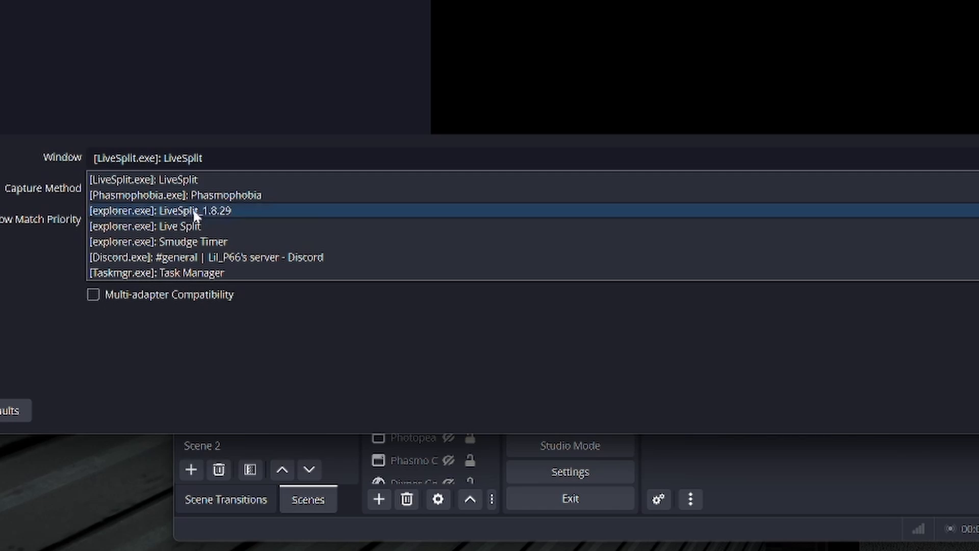
Step: Point Timer Test at the [LiveSplit.exe]: LiveSplit window
click(187, 180)
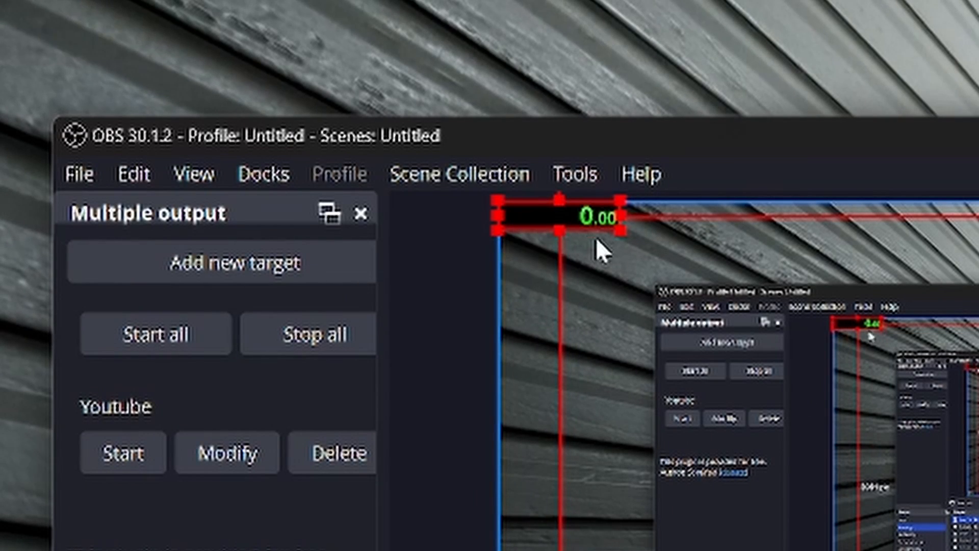
mouse_move(615, 243)
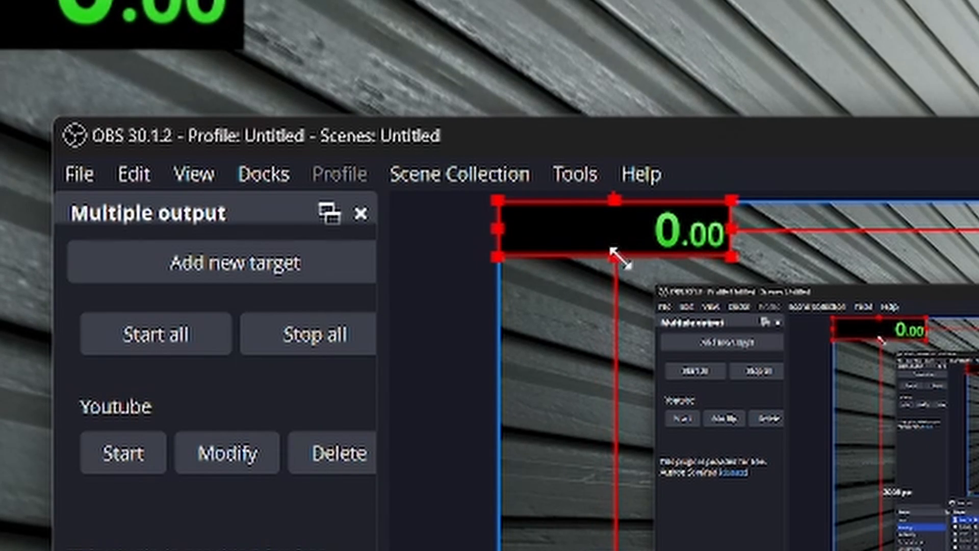
mouse_move(715, 262)
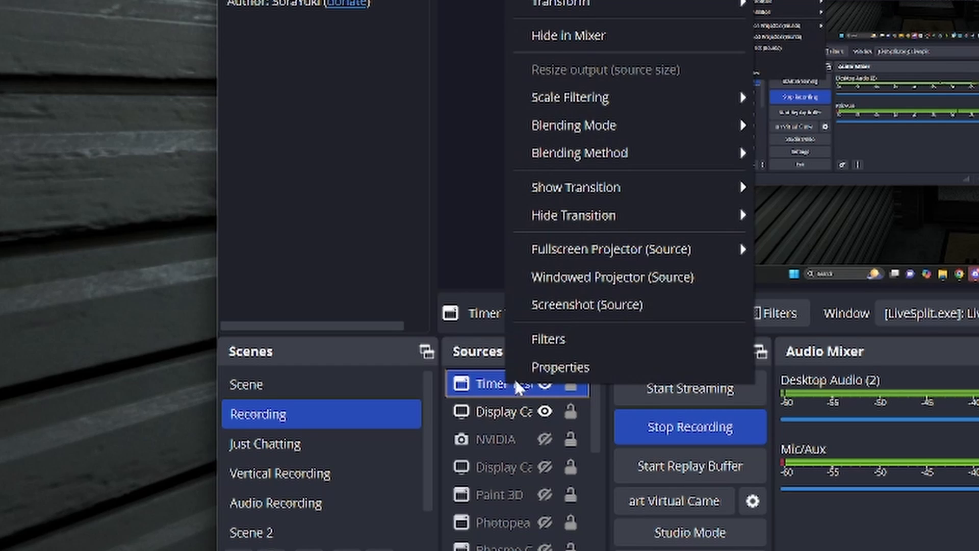
mouse_move(559, 339)
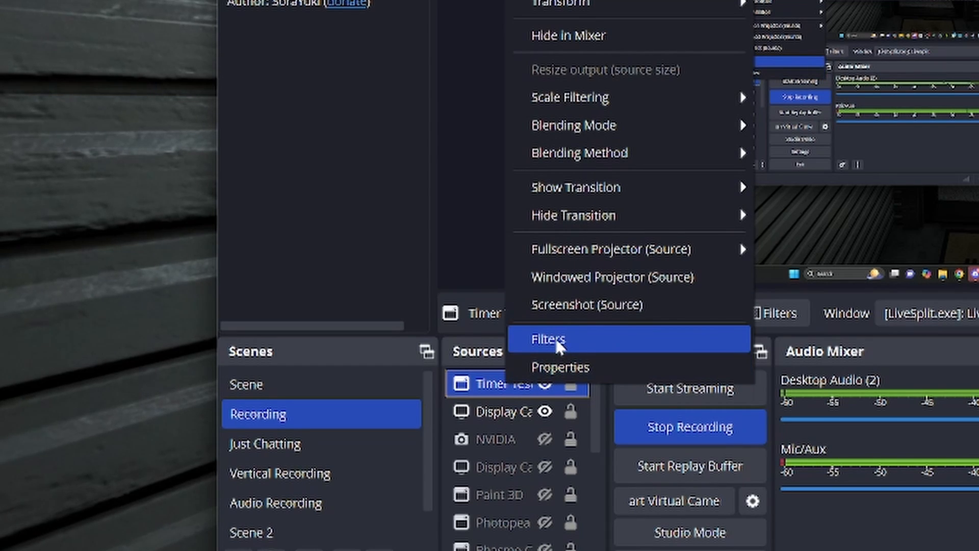
Step: Add a Chroma Key filter to Timer Test with a custom key colour of black #000000
click(547, 339)
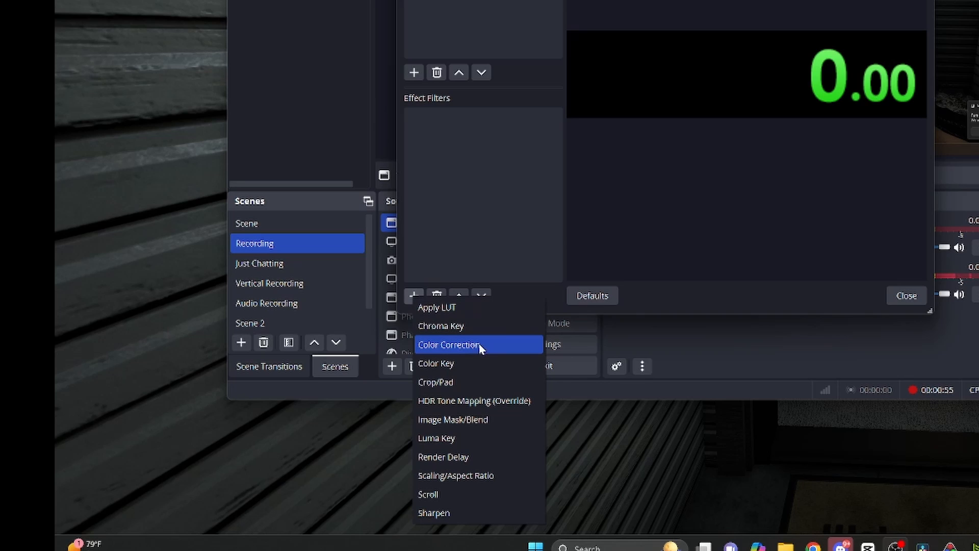
click(440, 325)
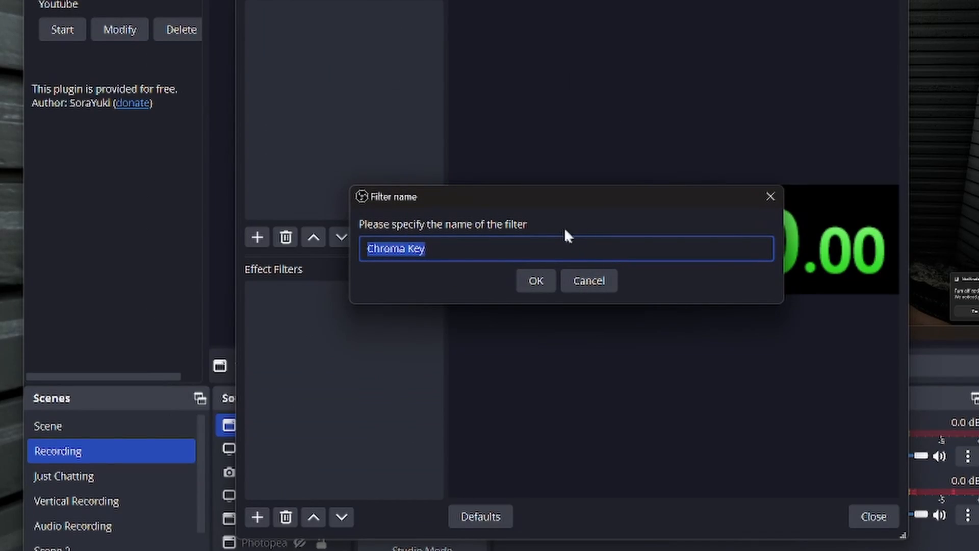
click(535, 280)
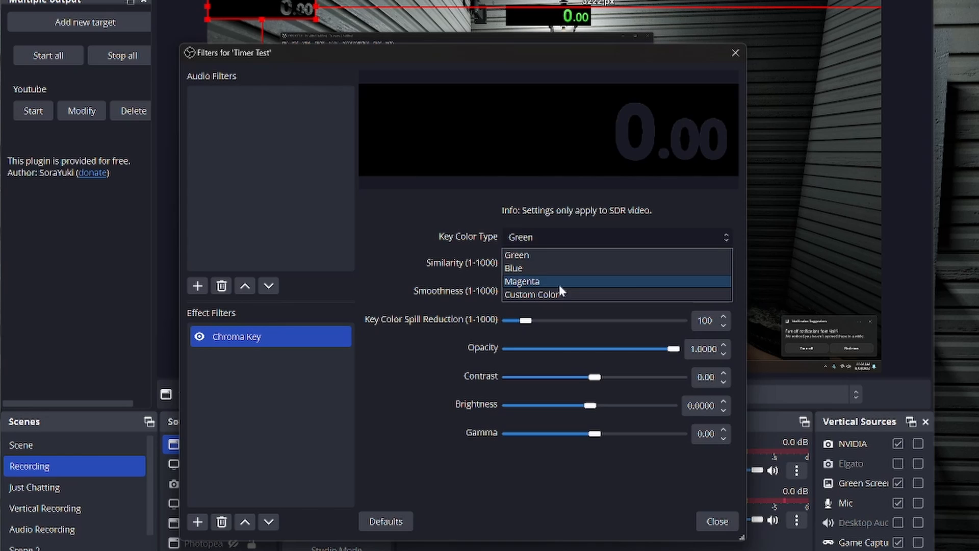
click(531, 294)
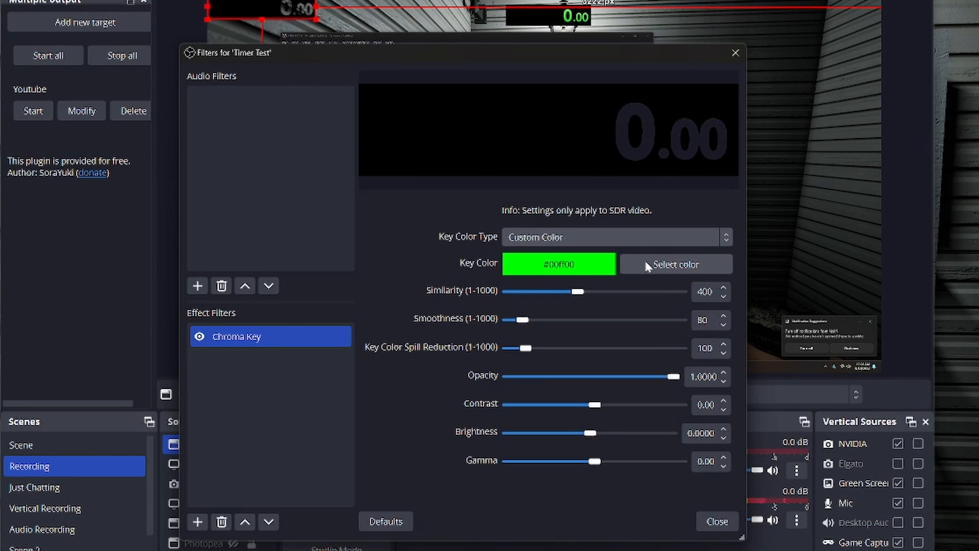
click(675, 263)
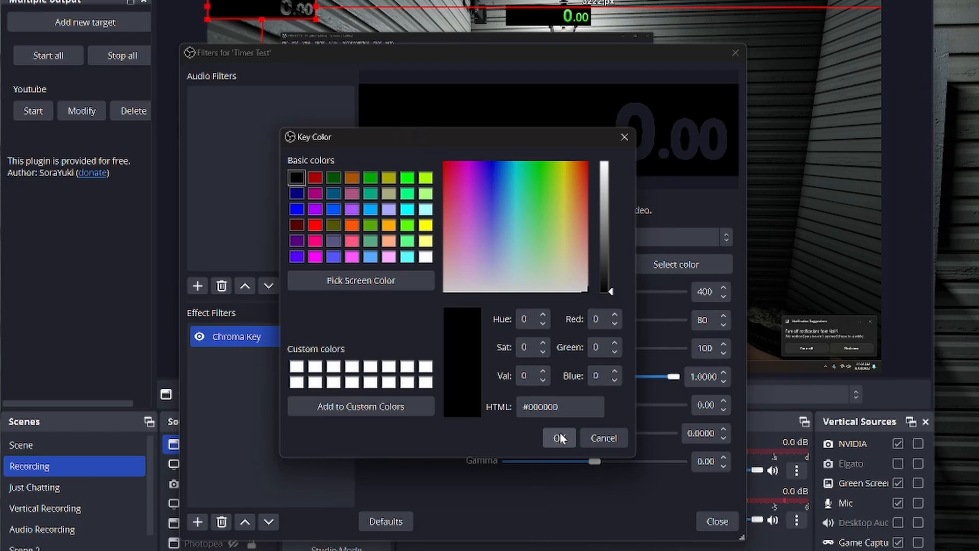
click(558, 438)
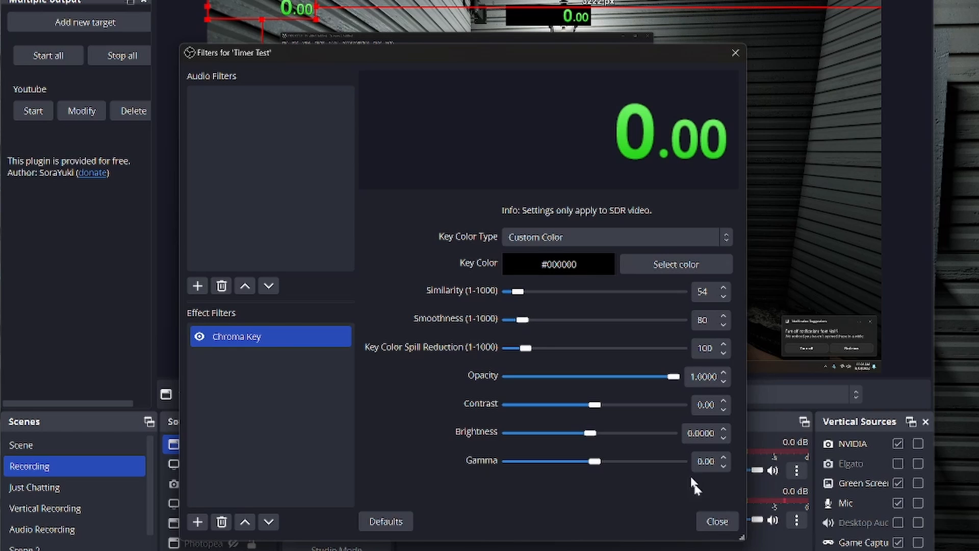
mouse_move(541, 357)
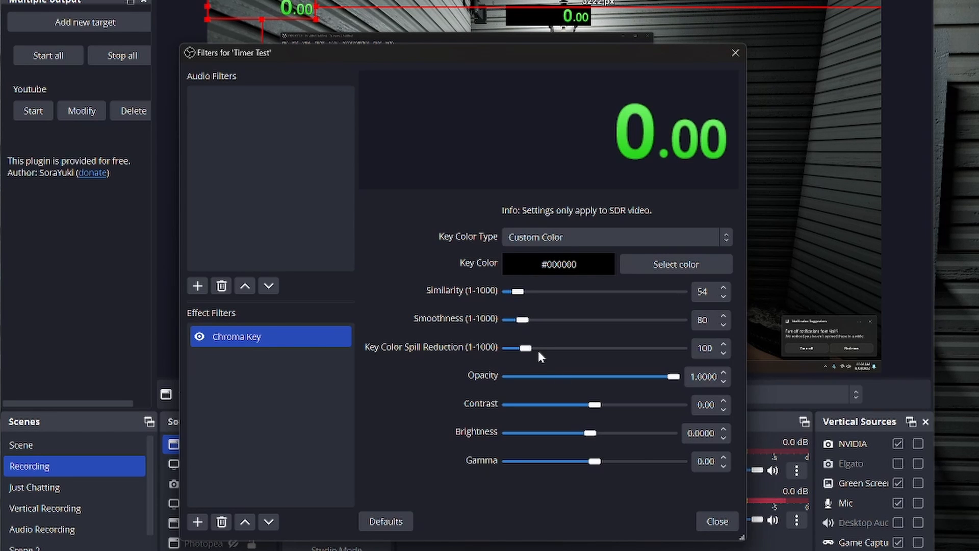
Step: Lower the Chroma Key Similarity to 54 so only the green timer digits remain visible
click(717, 521)
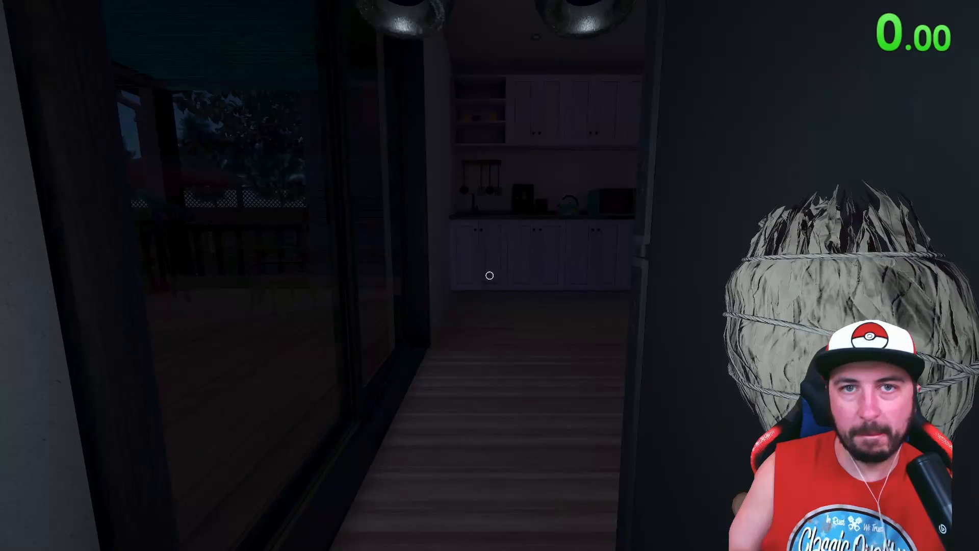
mouse_move(490, 277)
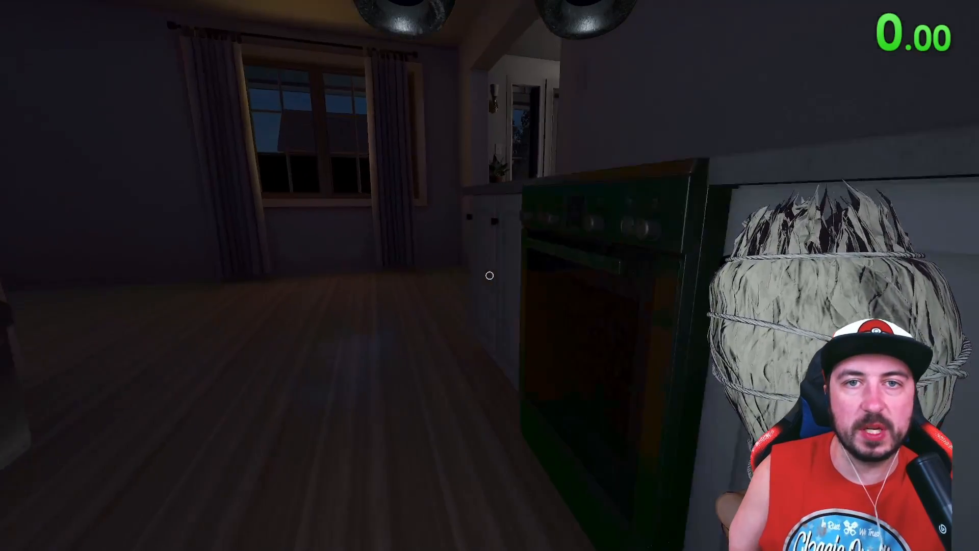
mouse_move(490, 277)
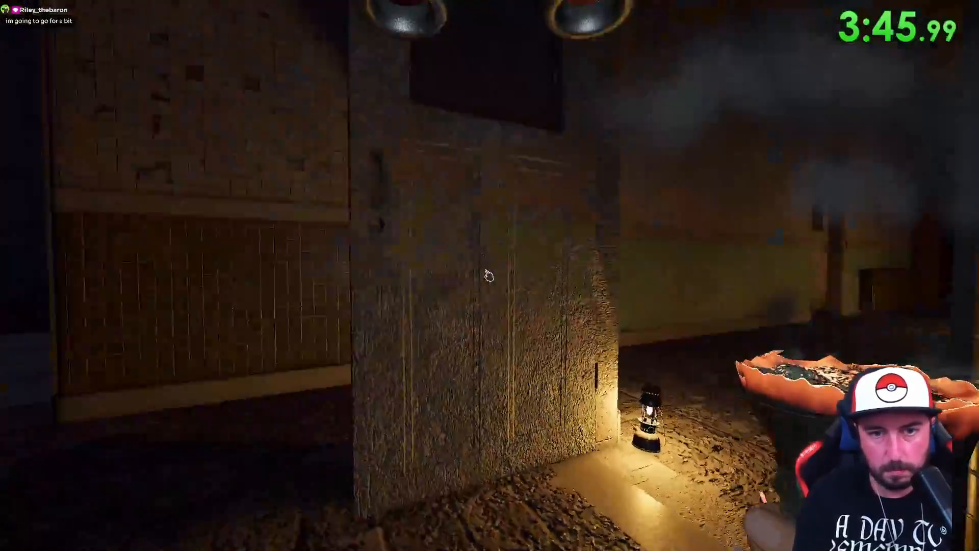
mouse_move(490, 275)
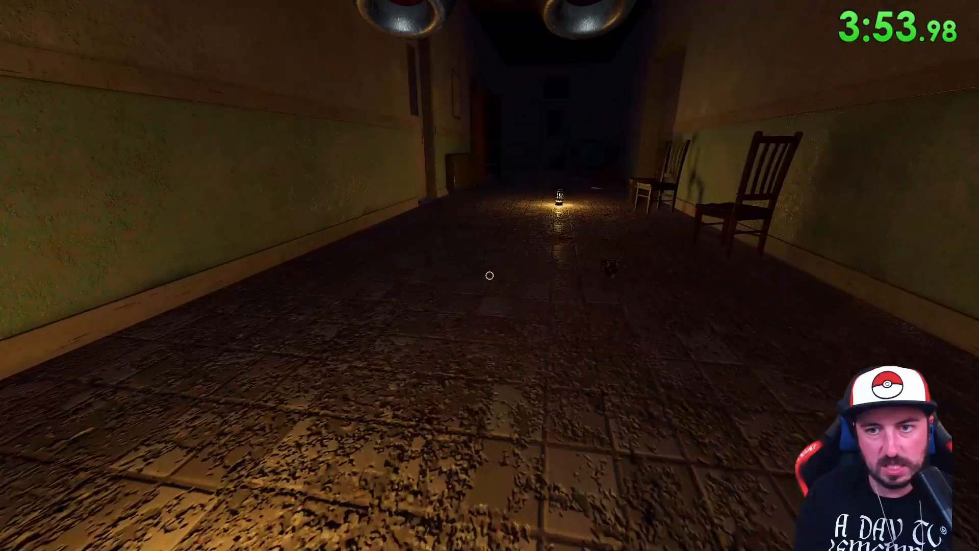
Step: Walk through the Phasmophobia house while the green LiveSplit overlay counts past 3:55
key(w)
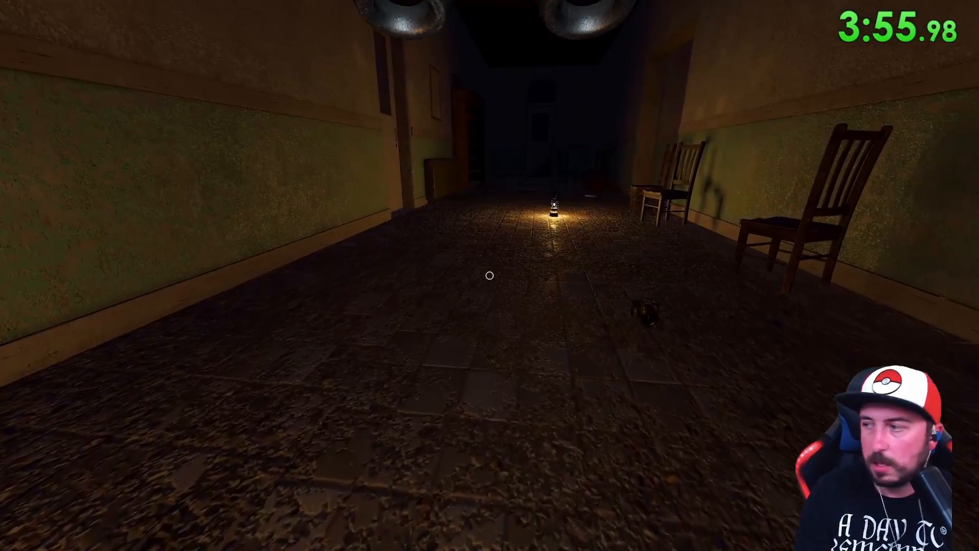